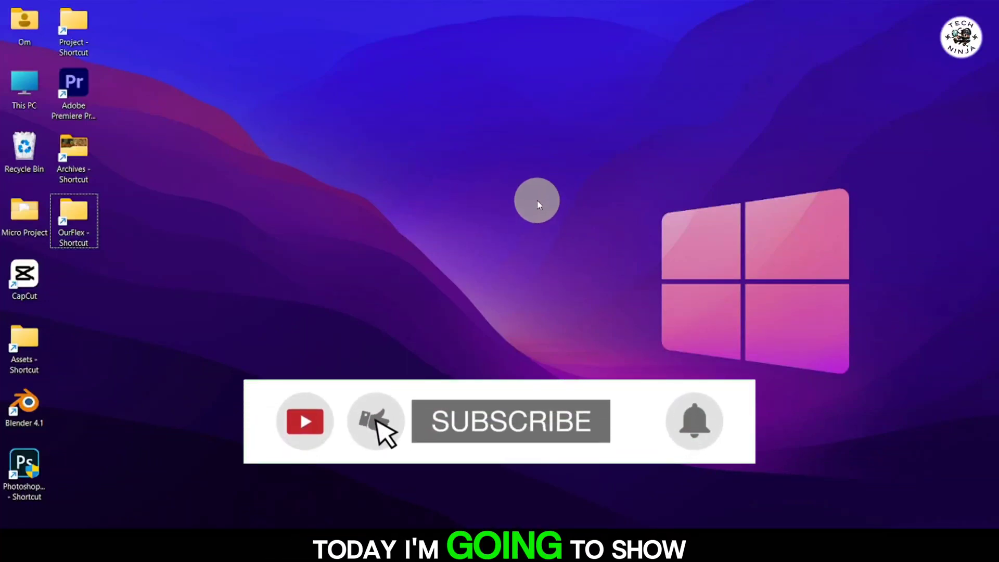
Search Google for 'haiper ai' and open the Haiper AI Video Generator site.
{"action": "left_click", "coordinate": [509, 421]}
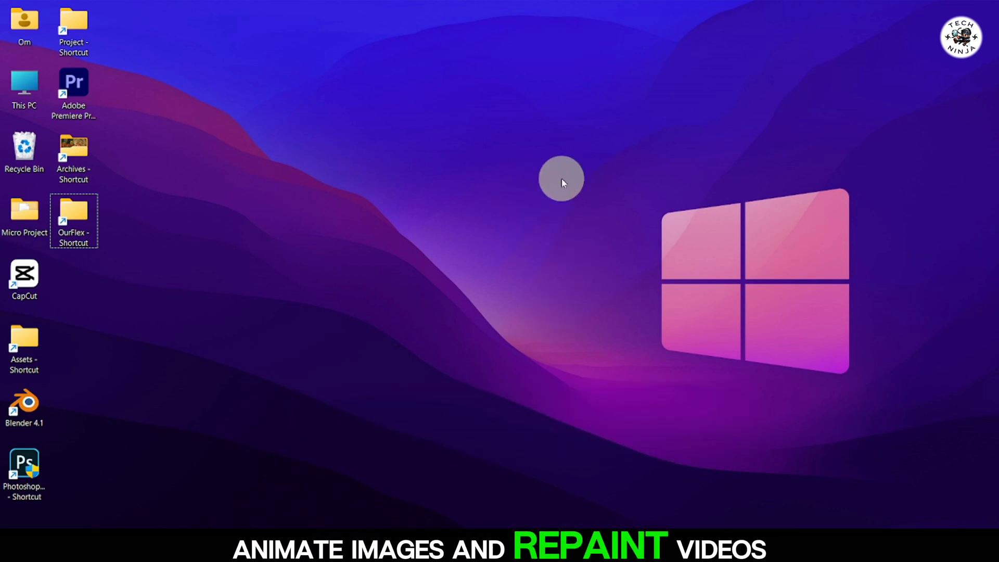
{"action": "mouse_move", "coordinate": [510, 215]}
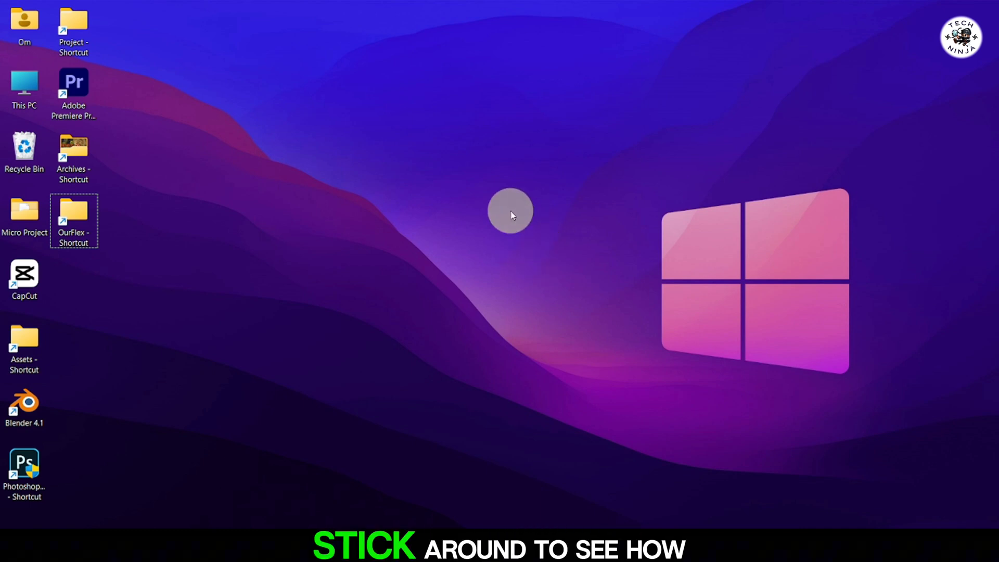
{"action": "mouse_move", "coordinate": [436, 173]}
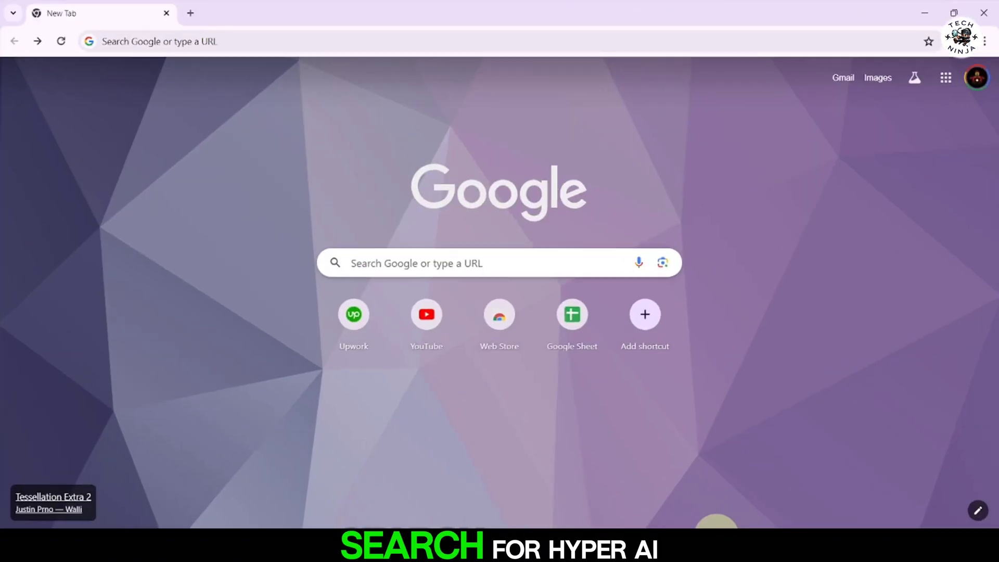
{"action": "left_click", "coordinate": [446, 262]}
{"action": "type", "text": "haiper ai"}
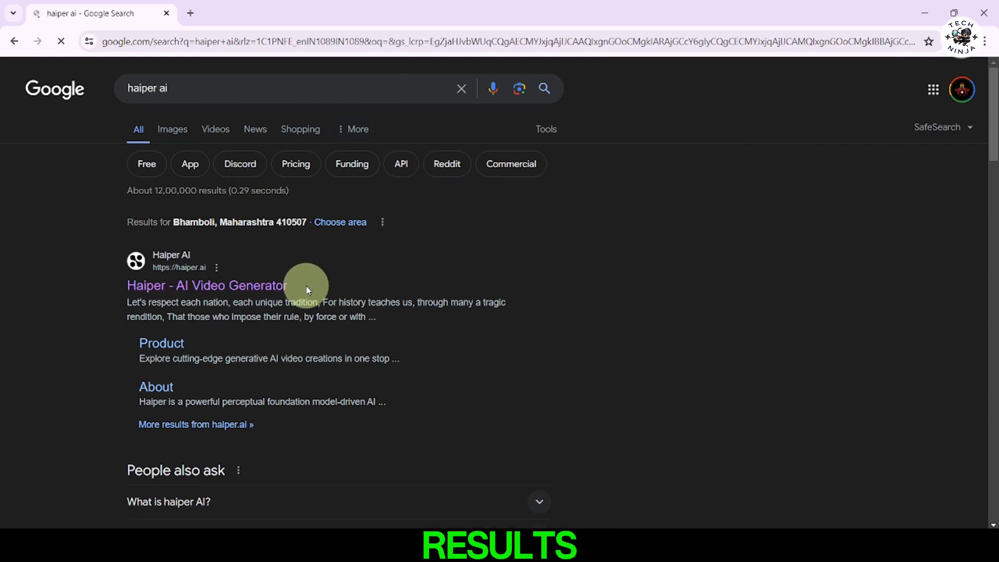
{"action": "left_click", "coordinate": [207, 286]}
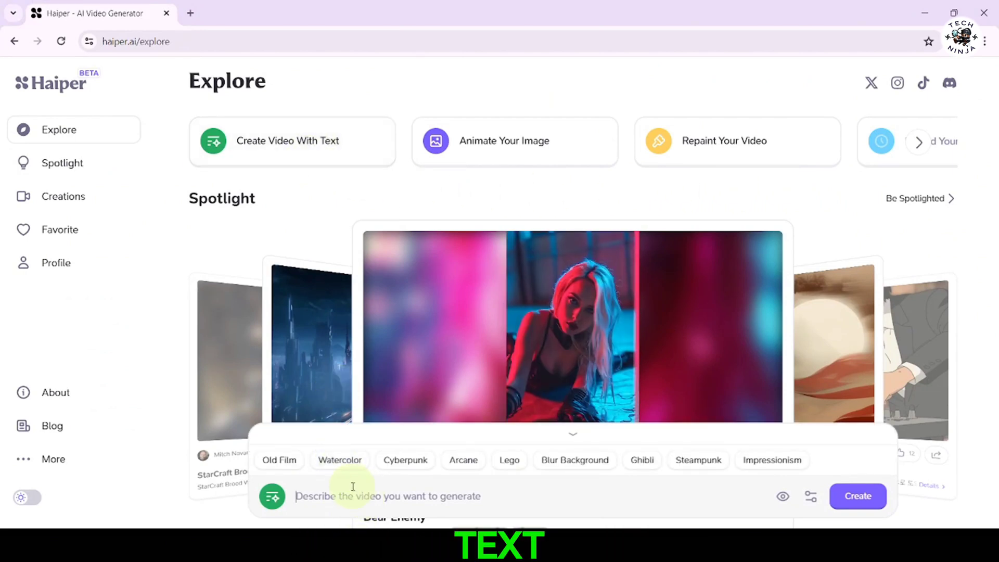
Generate a video from the prompt 'a moving sky with a shiny sun' and play it.
{"action": "type", "text": "a moving sky with a shiny sun, ((black and white movie style)), retro, 1960s, grayscale layers,"}
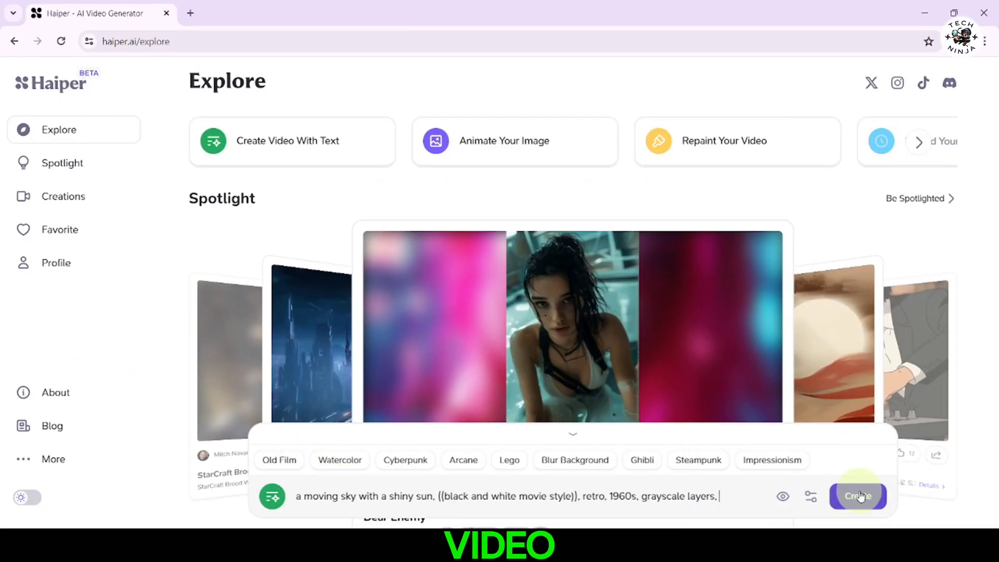
{"action": "left_click", "coordinate": [857, 496]}
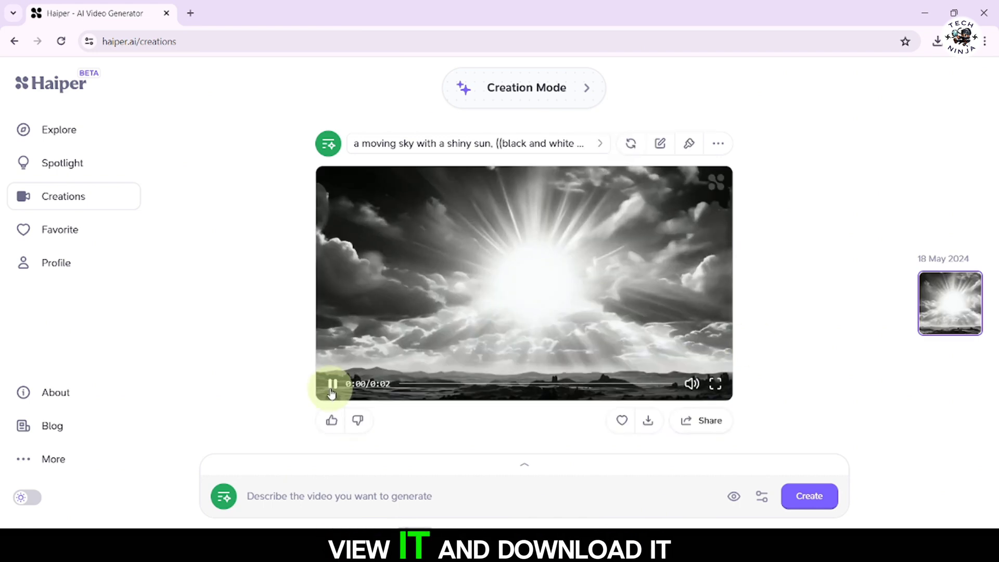
{"action": "left_click", "coordinate": [331, 383]}
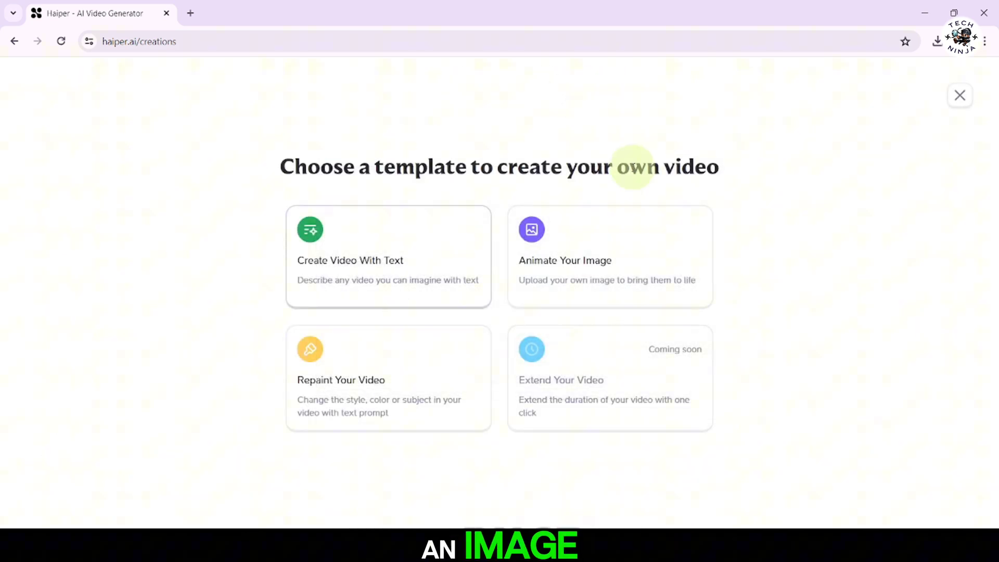
Animate the uploaded tree picture with prompt 'make the sky move' and download the clip.
{"action": "left_click", "coordinate": [609, 255]}
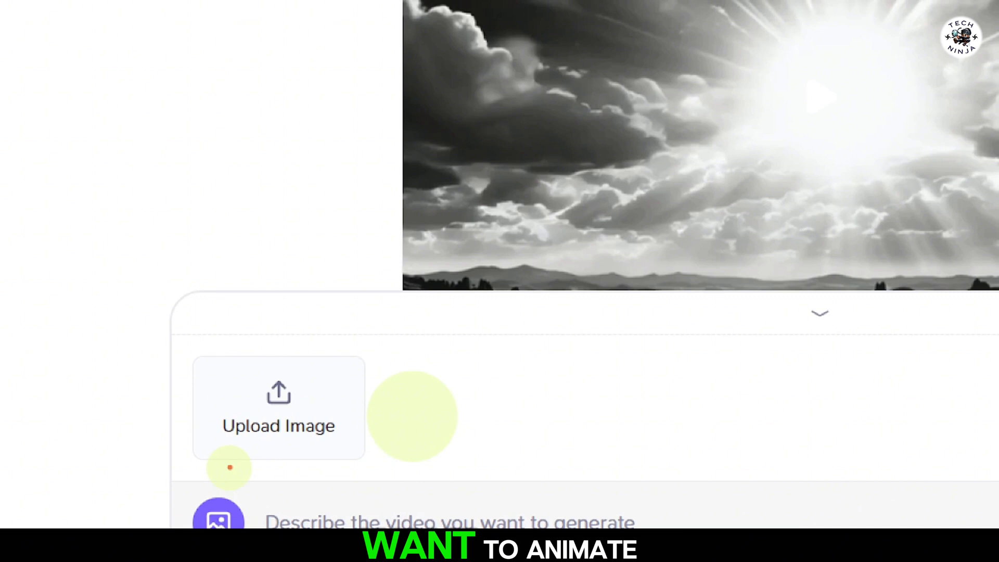
{"action": "left_click", "coordinate": [278, 408]}
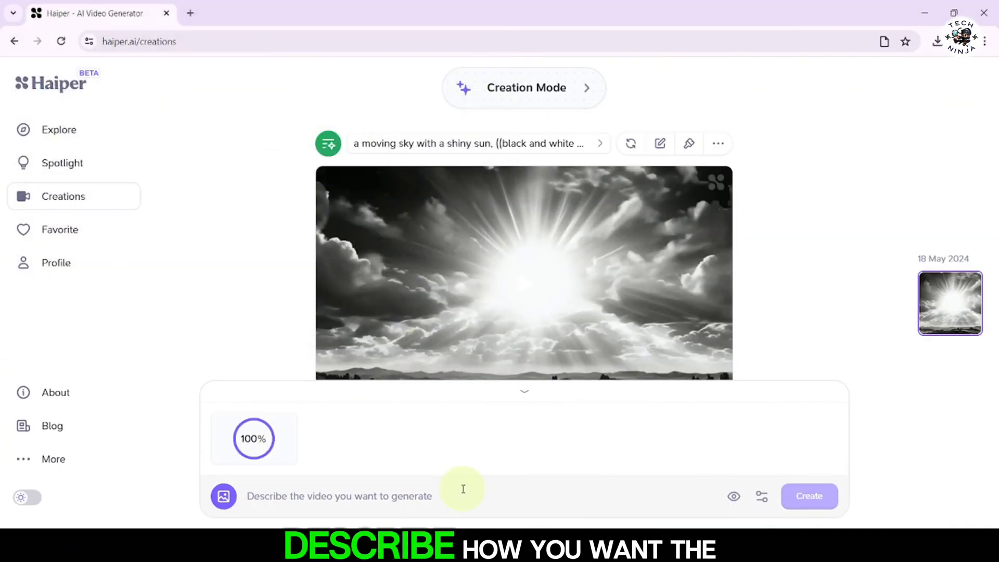
{"action": "type", "text": "mak a"}
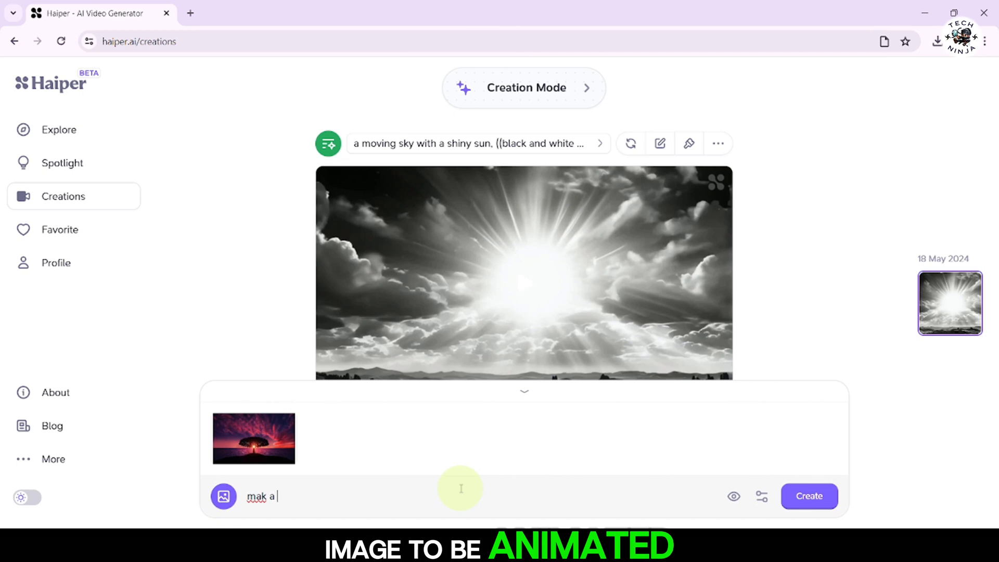
{"action": "type", "text": "make the sky move"}
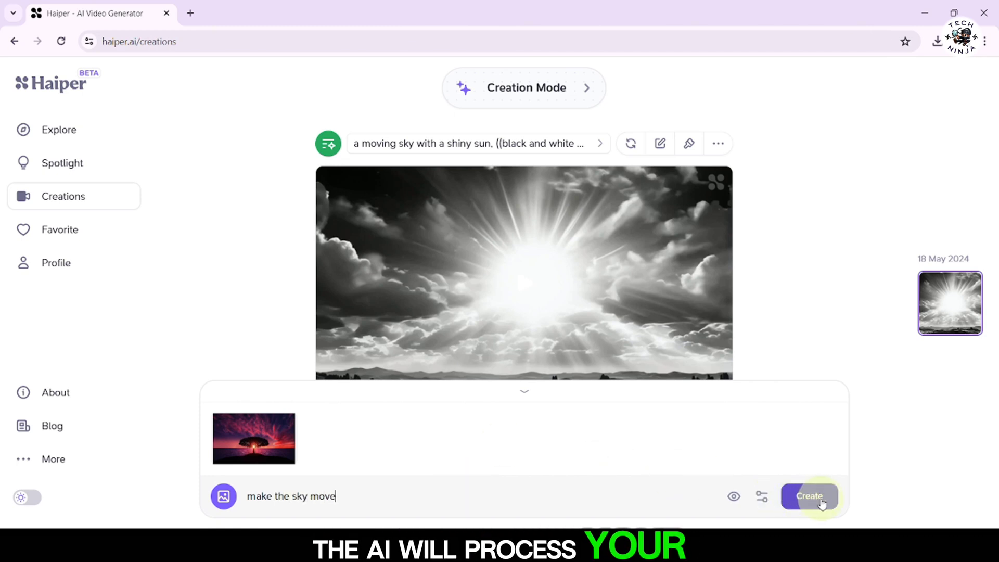
{"action": "left_click", "coordinate": [809, 496]}
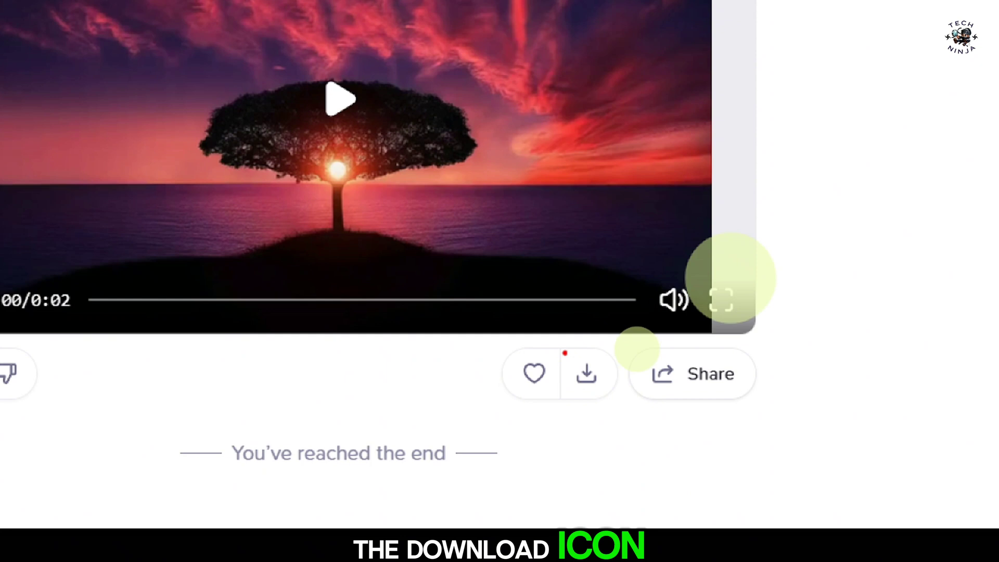
{"action": "left_click", "coordinate": [585, 374]}
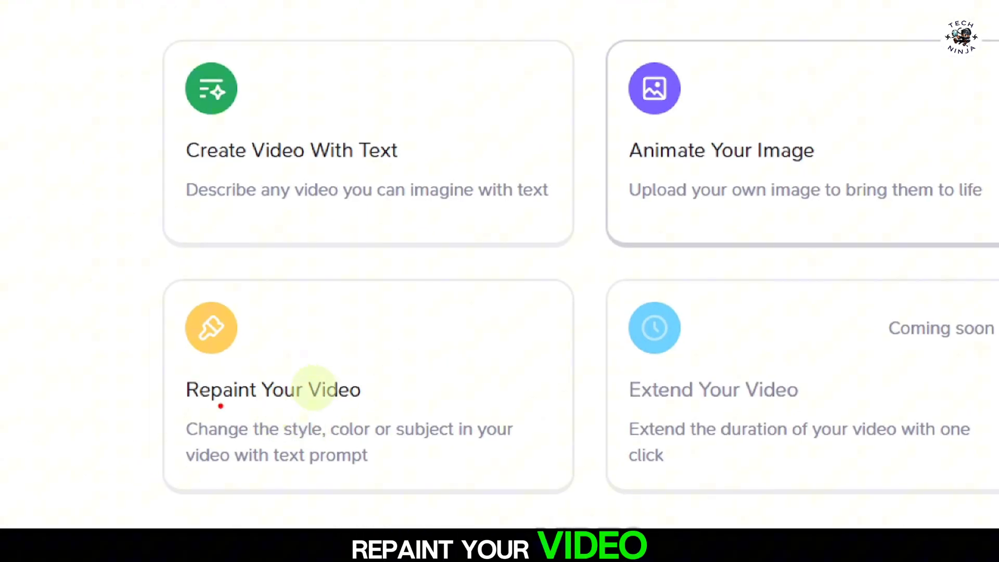
Repaint an uploaded video with 'make the sky blue' and scroll to the result.
{"action": "left_click", "coordinate": [272, 389]}
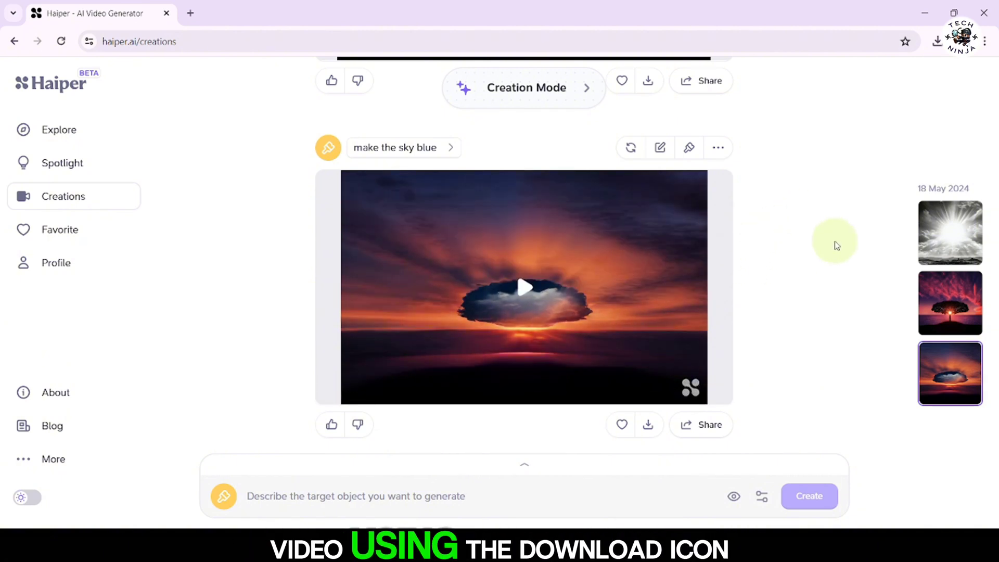
{"action": "scroll", "scroll_direction": "down", "scroll_amount": 3}
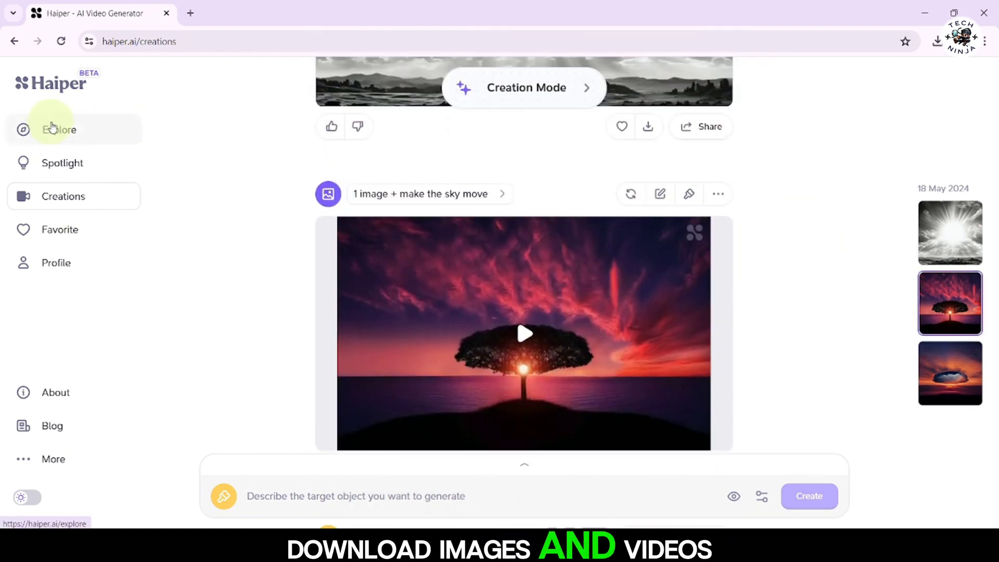
Browse the Explore gallery of community videos by scrolling through it.
{"action": "left_click", "coordinate": [58, 130]}
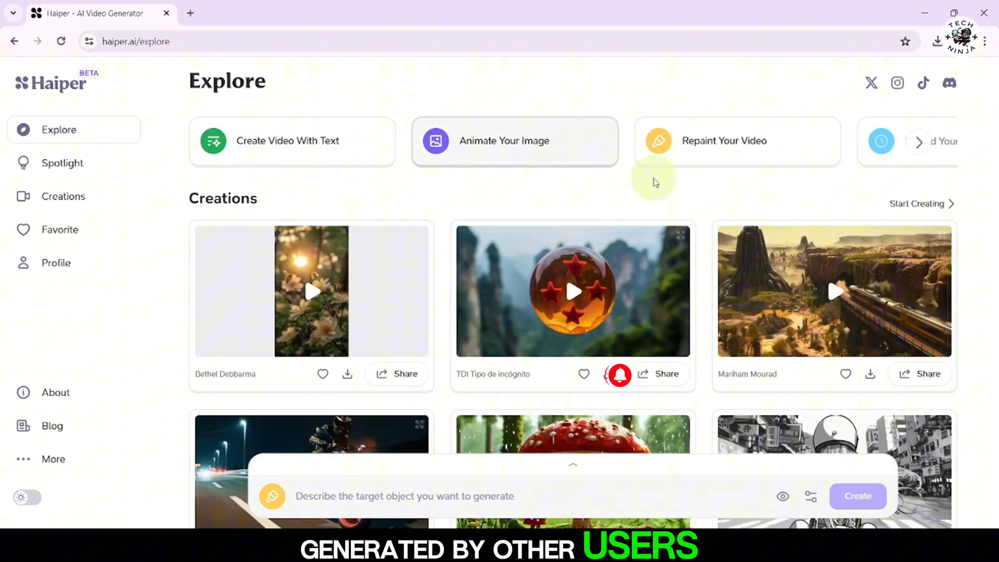
{"action": "scroll", "scroll_direction": "down", "scroll_amount": 3}
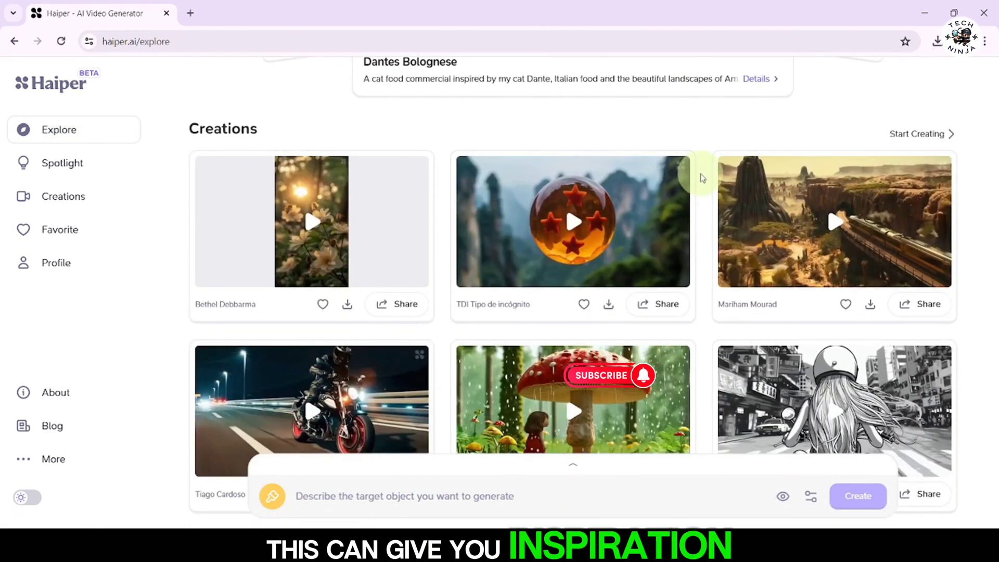
{"action": "scroll", "scroll_direction": "down", "scroll_amount": 3}
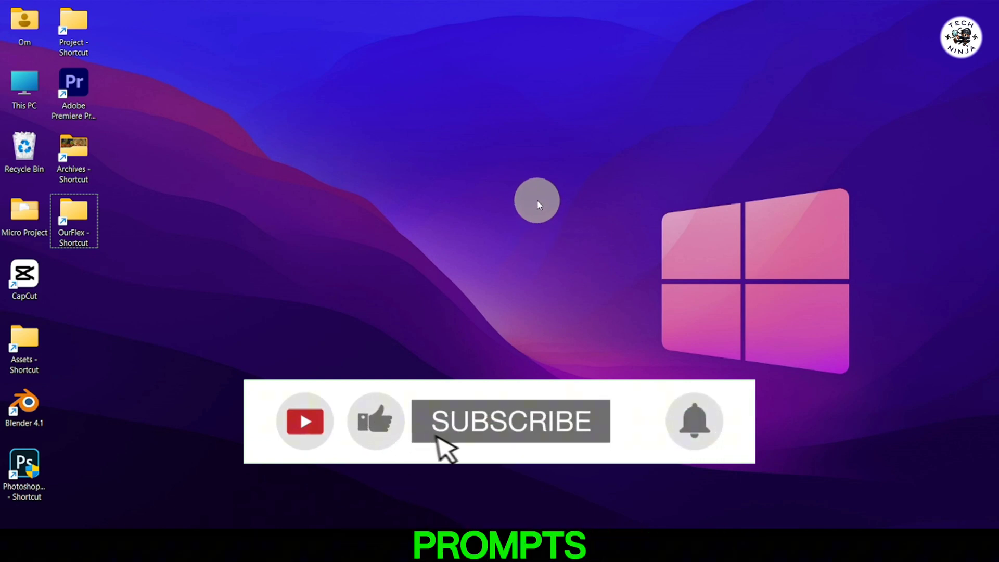
{"action": "left_click", "coordinate": [511, 420]}
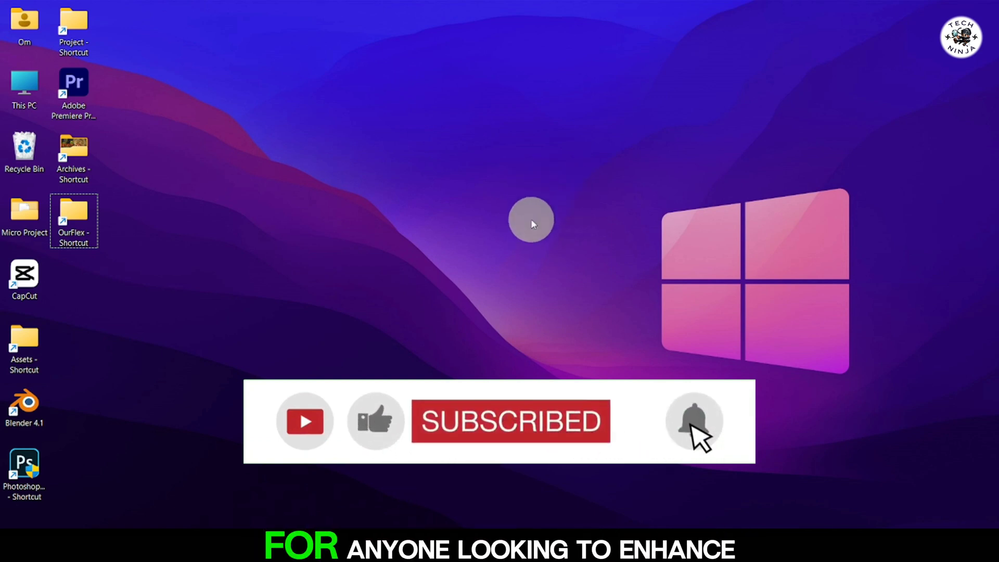